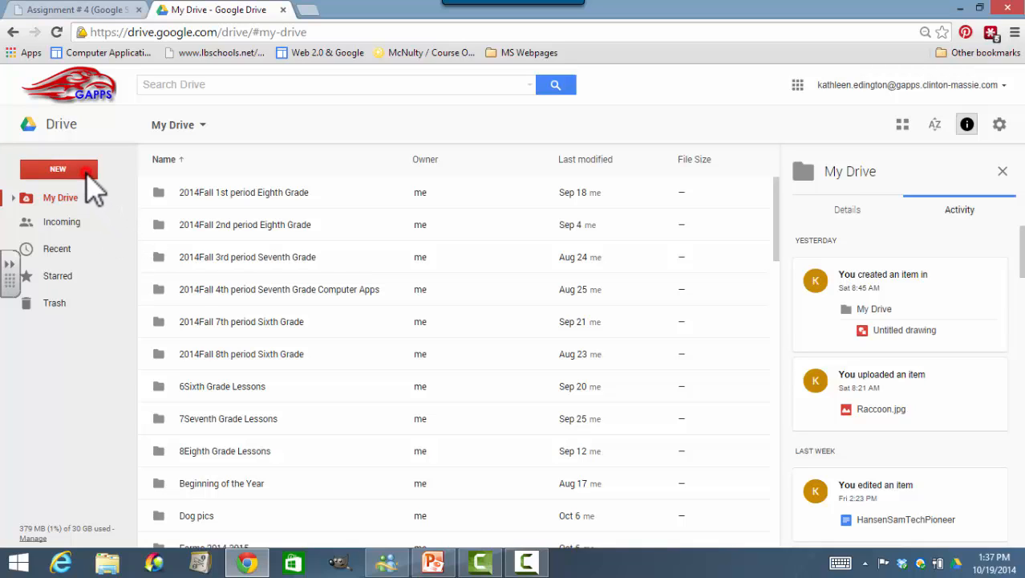
Create a new blank Google Sheets spreadsheet from Drive's NEW menu
left_click(58, 168)
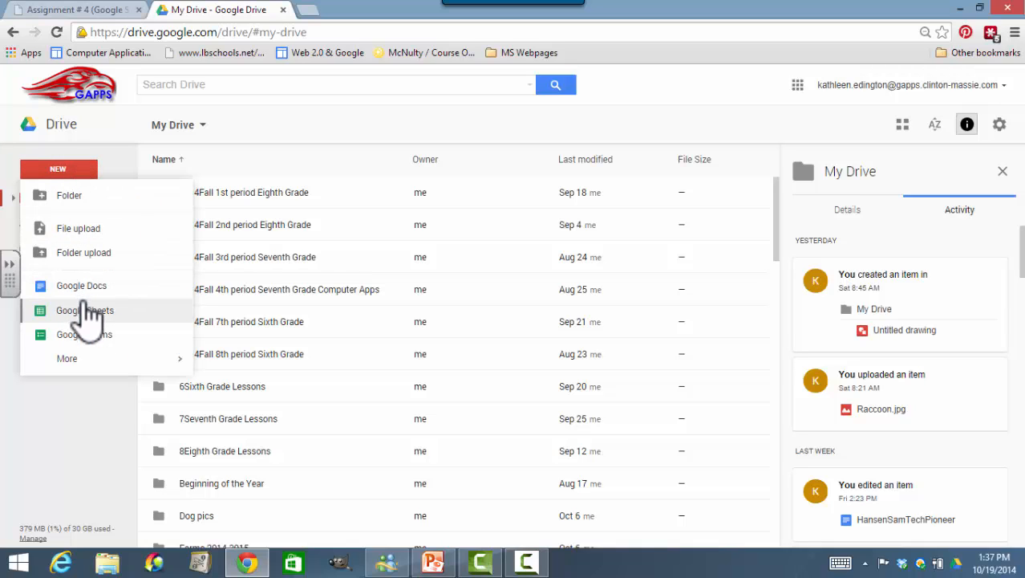
left_click(85, 311)
type("L")
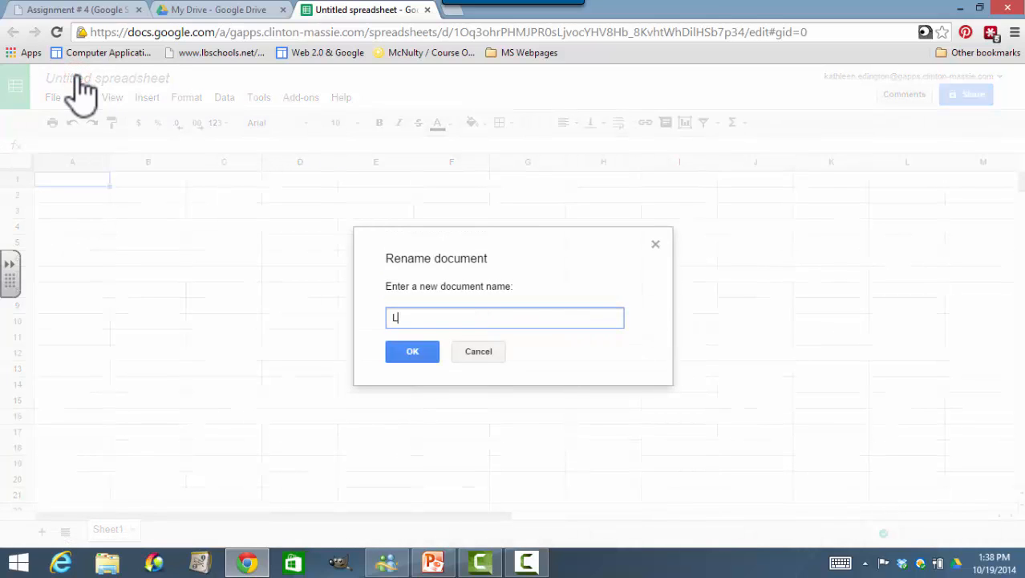
Rename the spreadsheet to 'LastName FirstName BurgerKing' and confirm
type("astName")
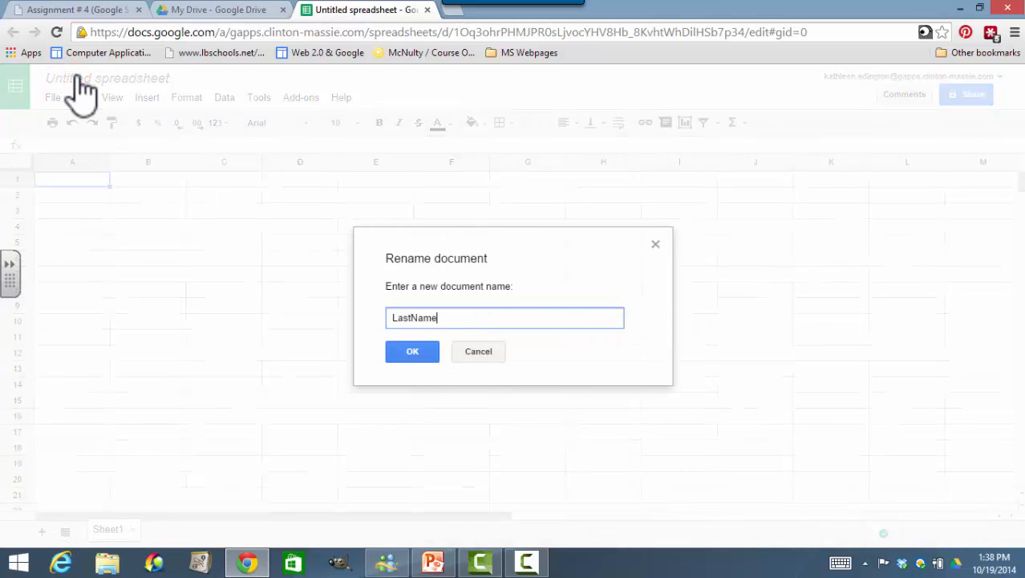
type("First")
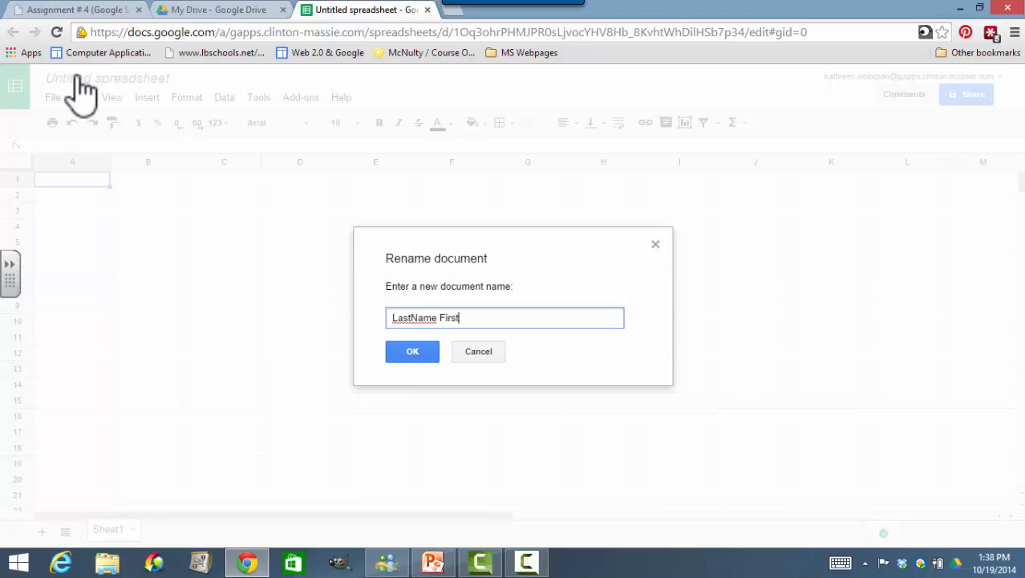
type("Name")
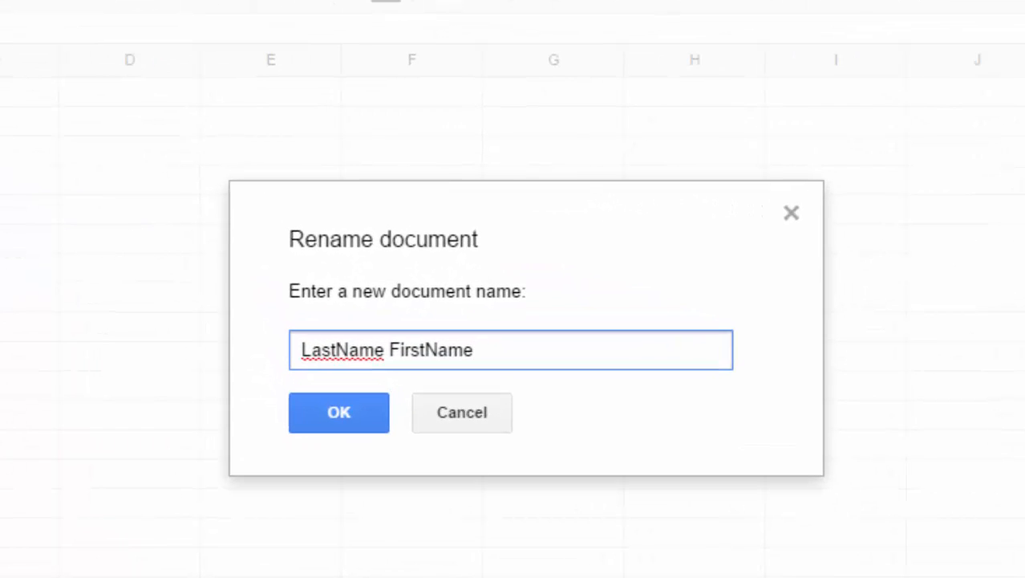
type("Bu")
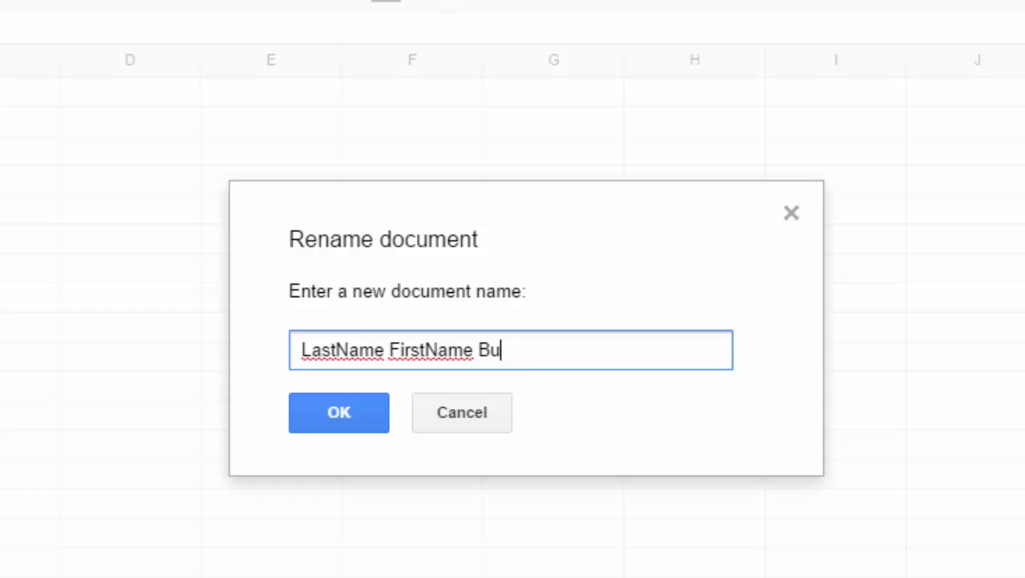
type("rgerKing")
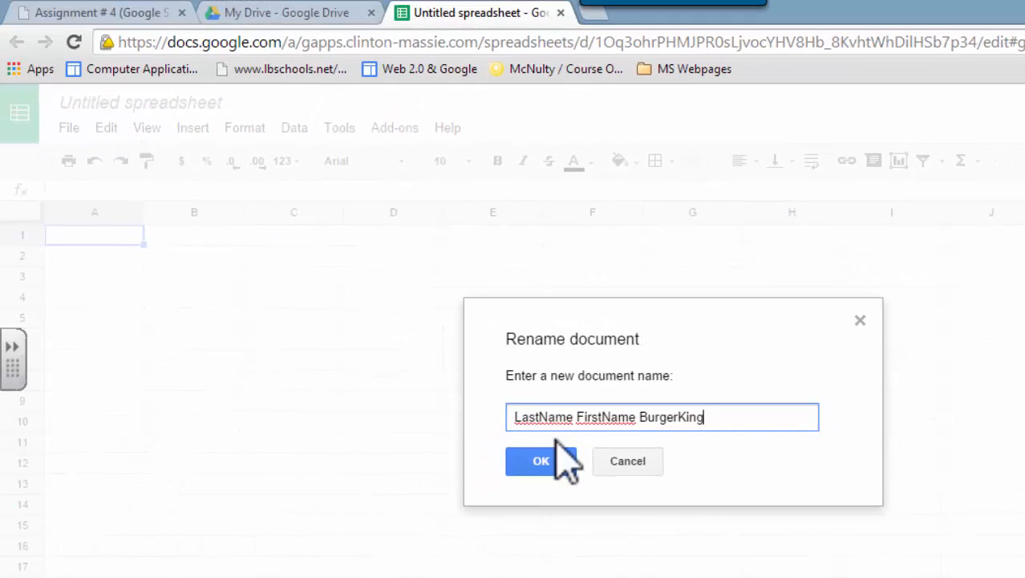
left_click(541, 460)
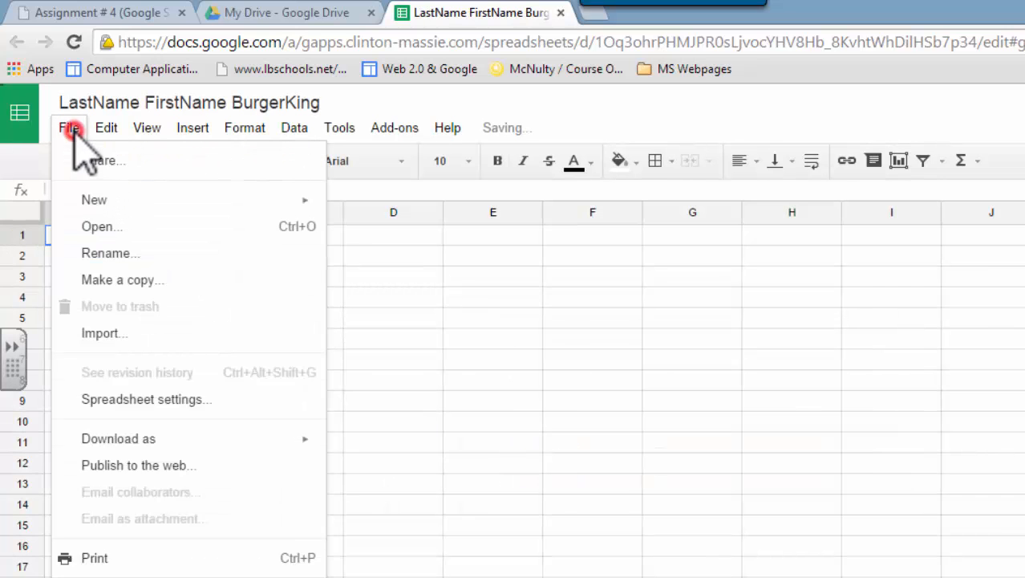
mouse_move(127, 305)
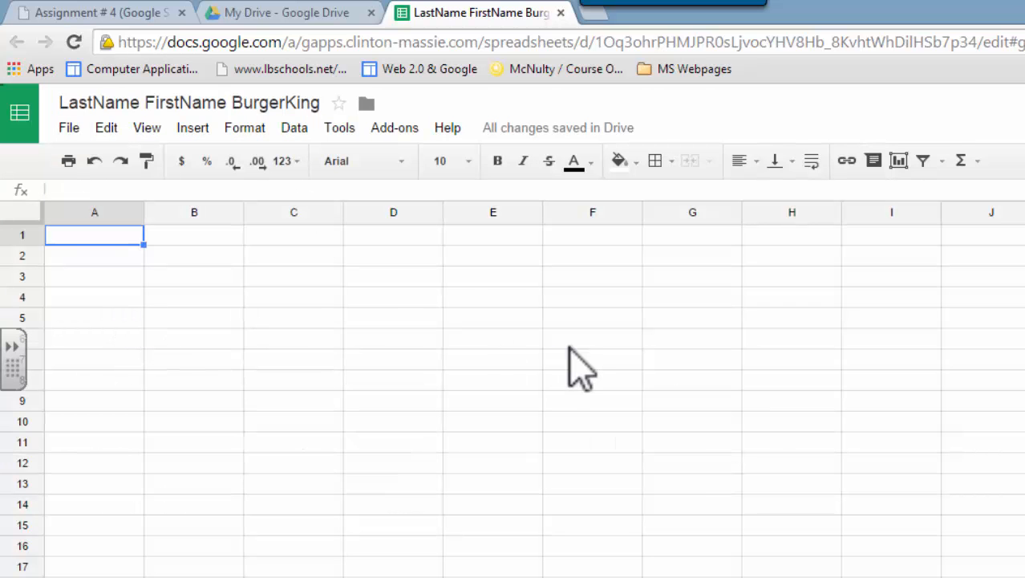
left_click(366, 103)
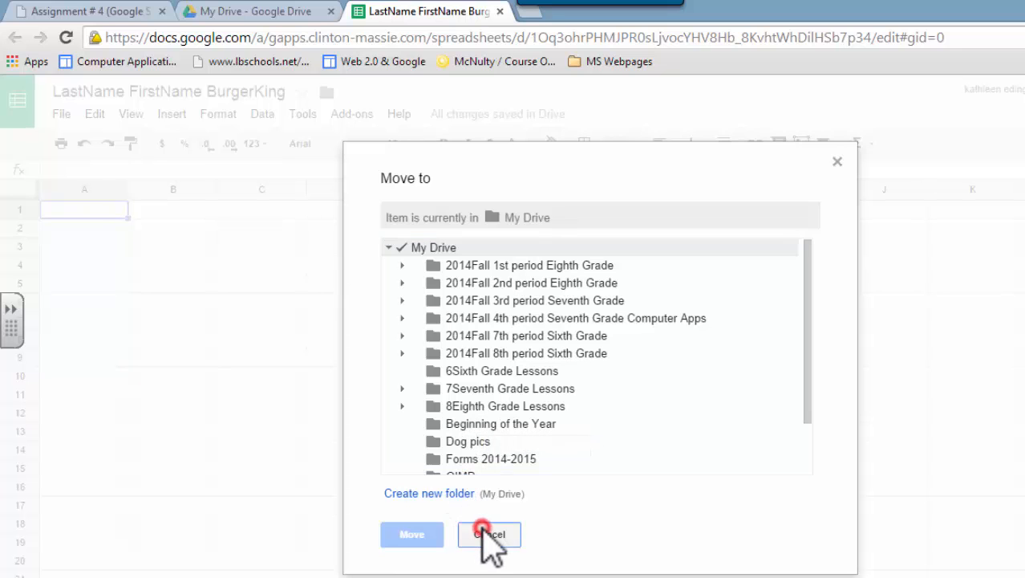
left_click(490, 533)
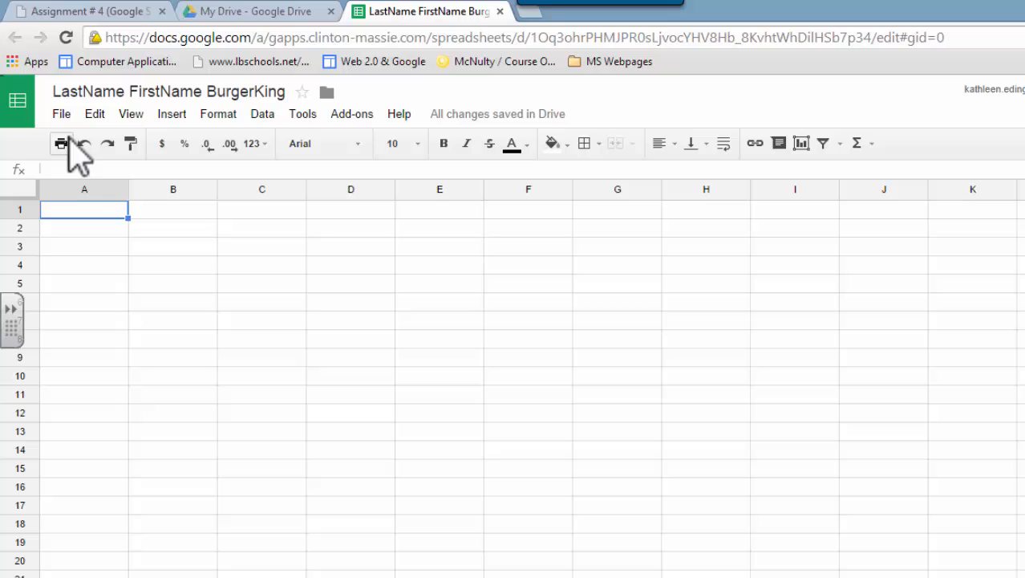
mouse_move(96, 244)
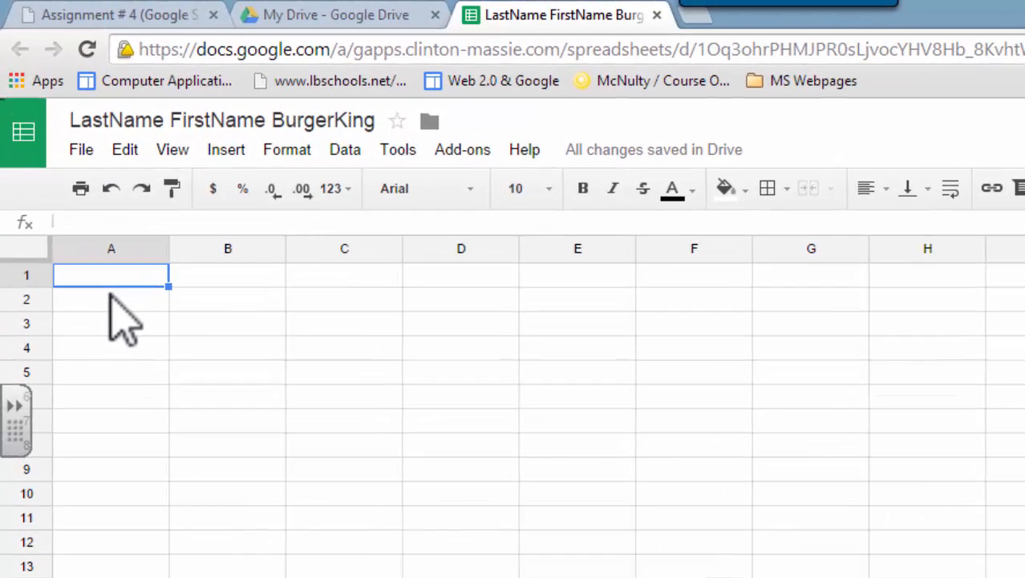
Merge cells A1 through G1 into one header cell, then move to A2
left_click(112, 276)
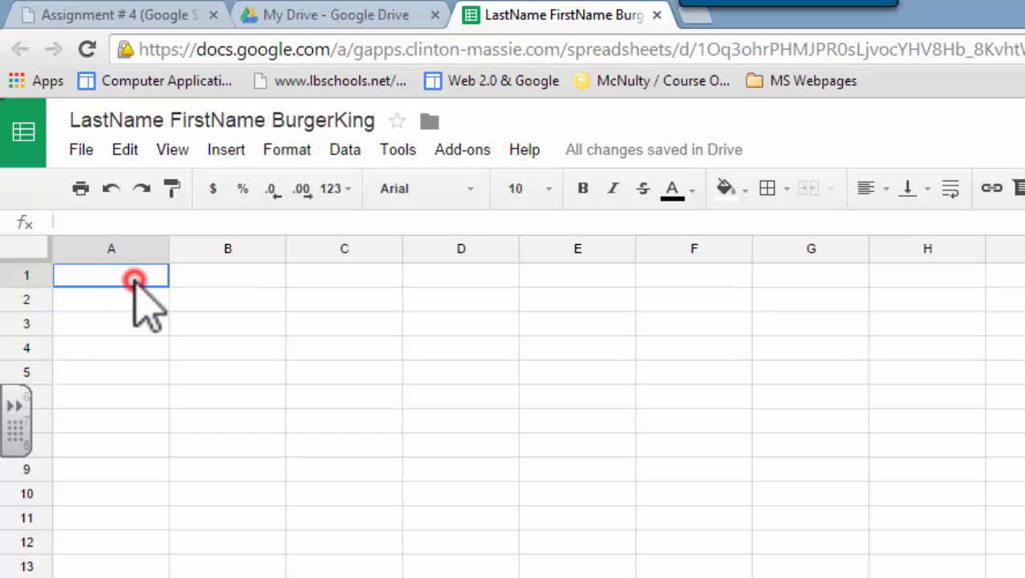
mouse_move(441, 301)
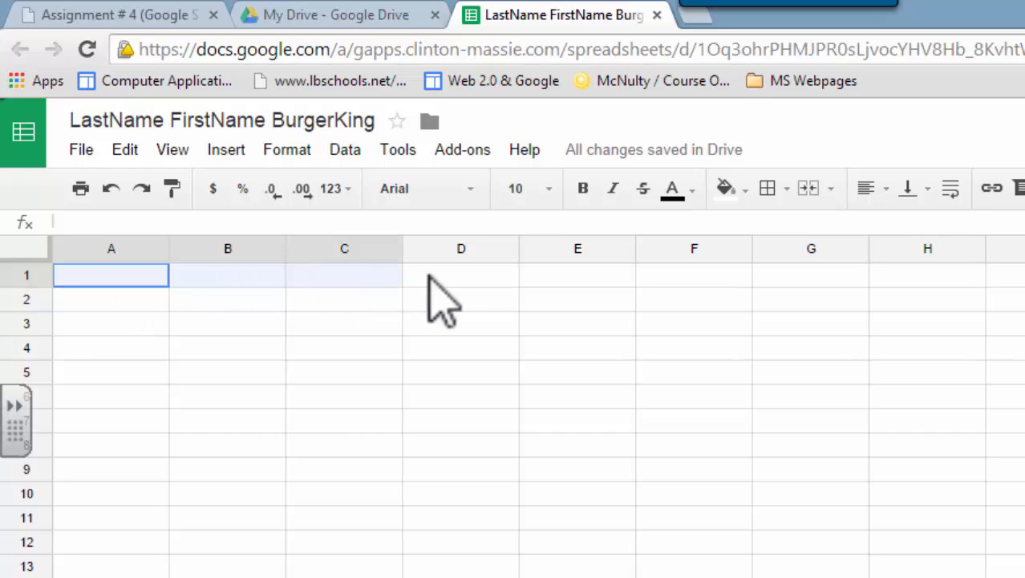
mouse_move(639, 308)
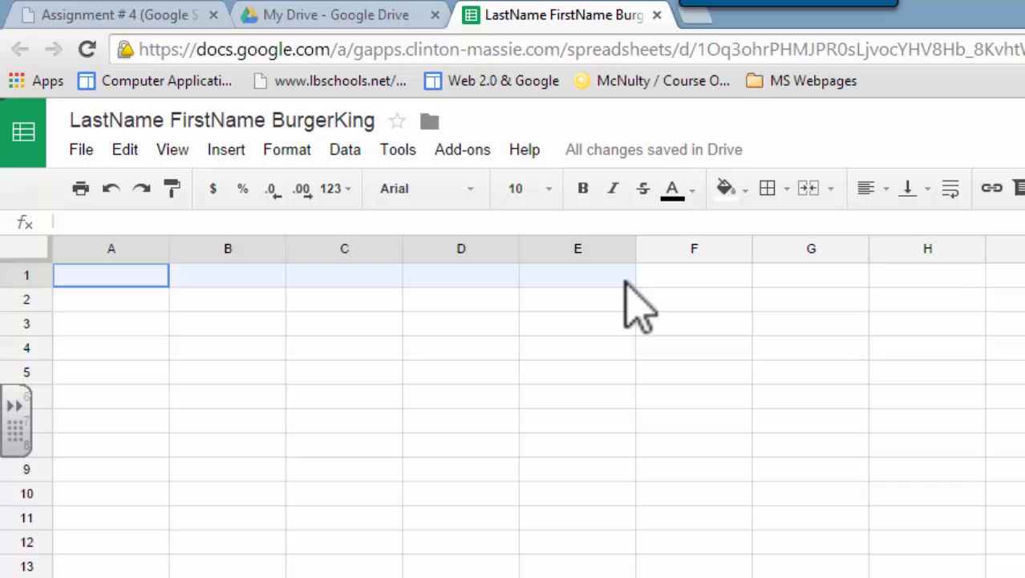
mouse_move(746, 303)
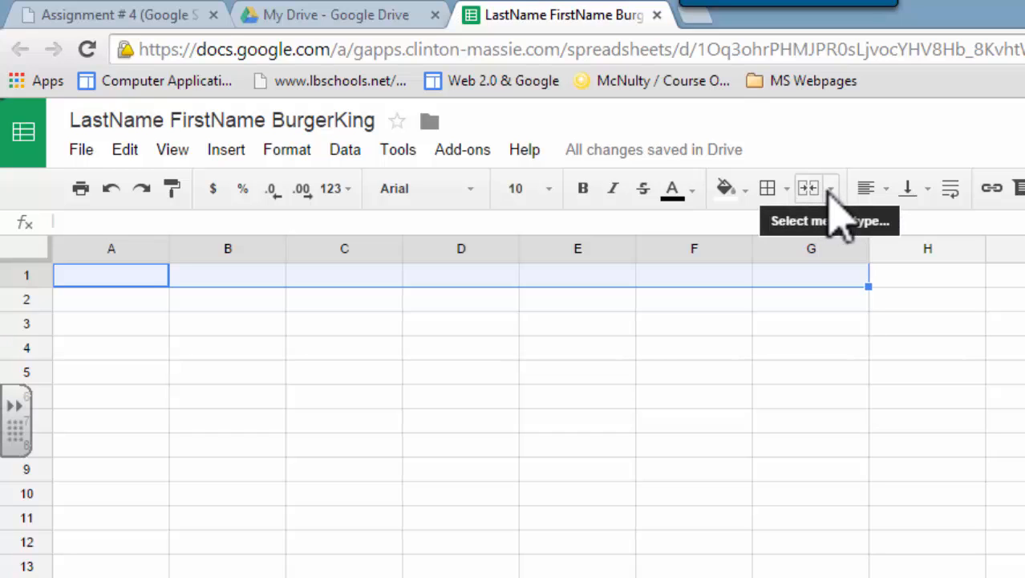
left_click(832, 188)
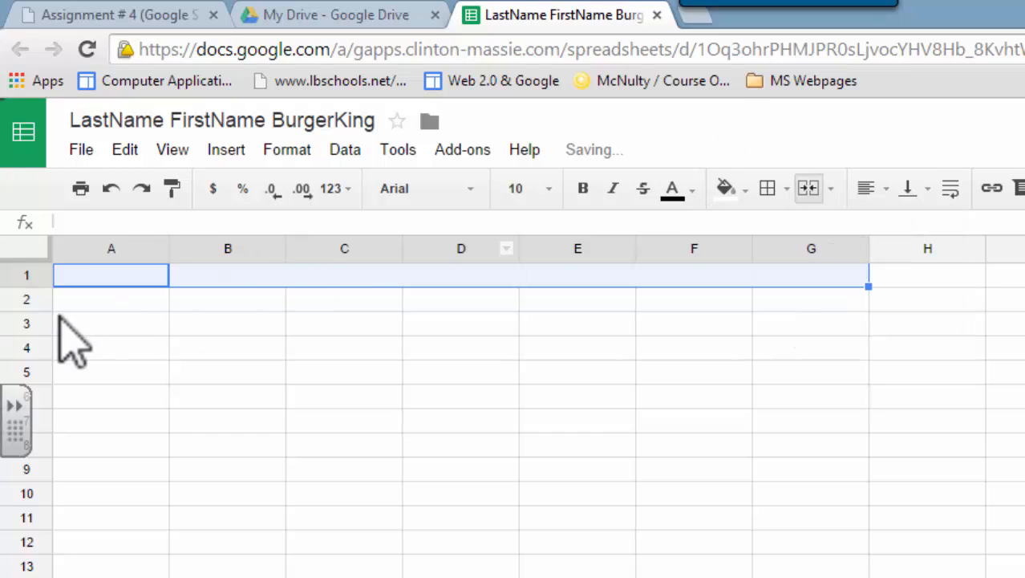
left_click(111, 298)
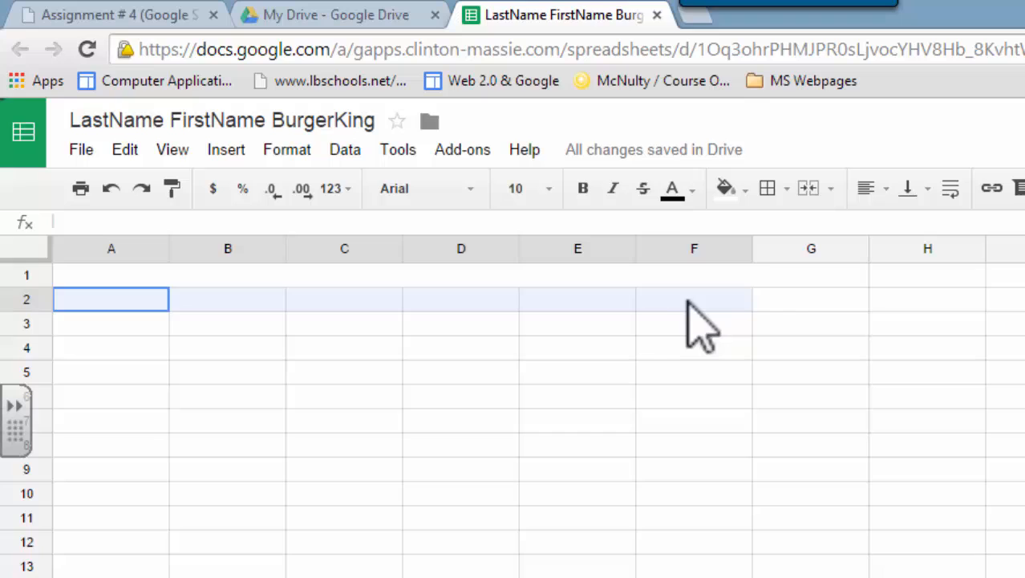
Merge cells A2 through G2 into a second header cell
left_click_drag(111, 298, 812, 298)
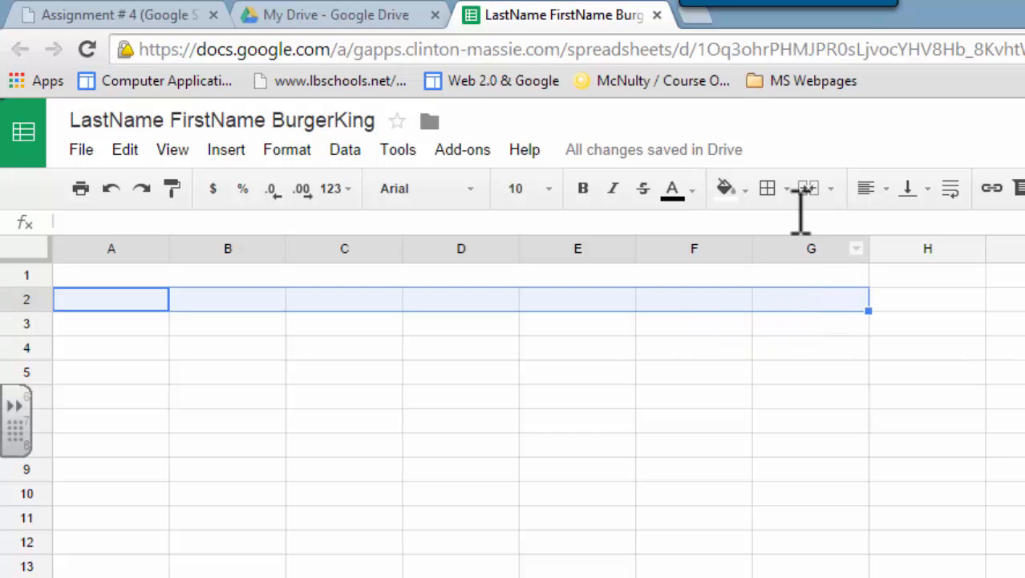
left_click(809, 188)
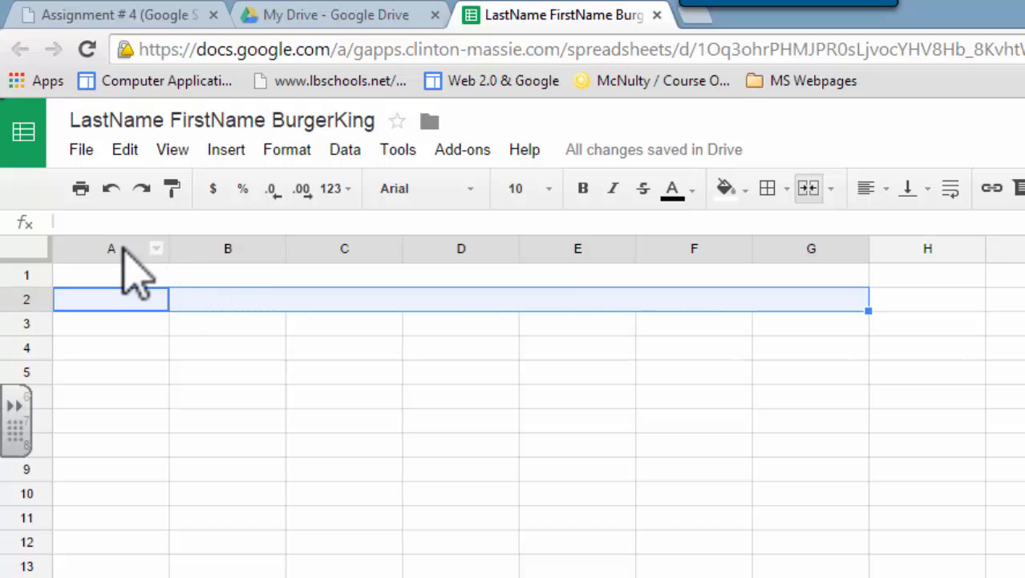
left_click(228, 247)
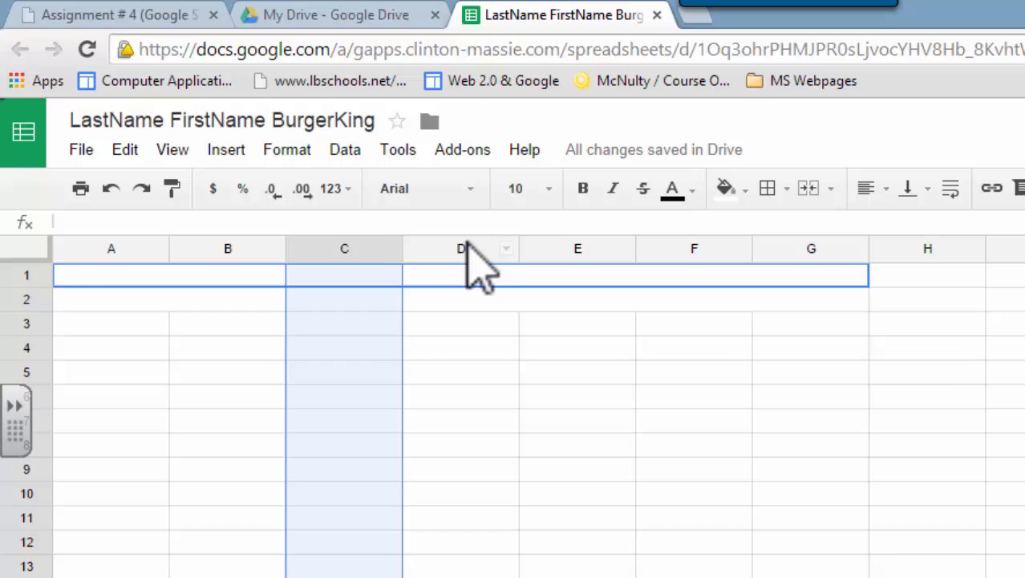
left_click(462, 247)
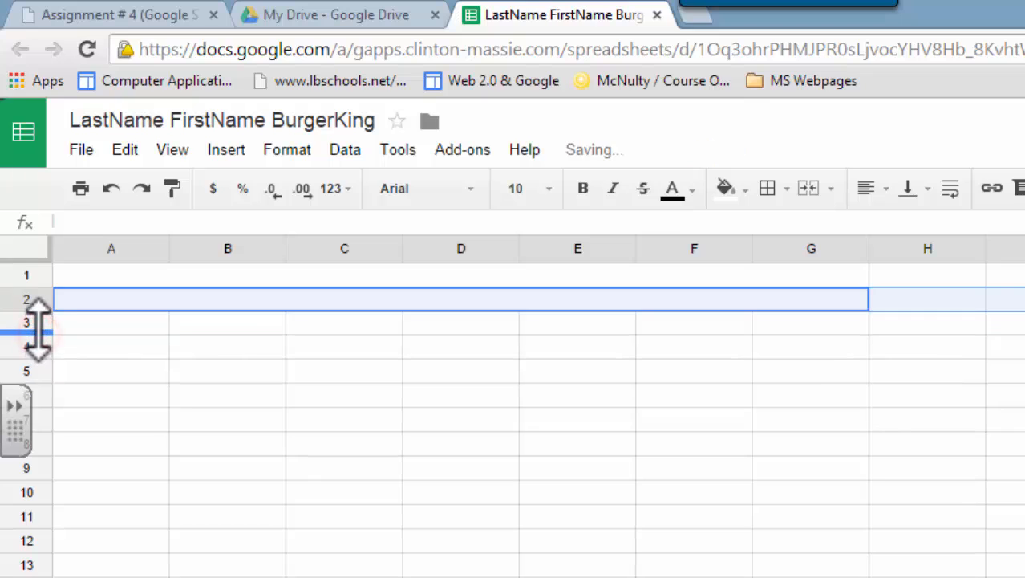
Give both merged header rows a yellow fill colour
left_click(110, 321)
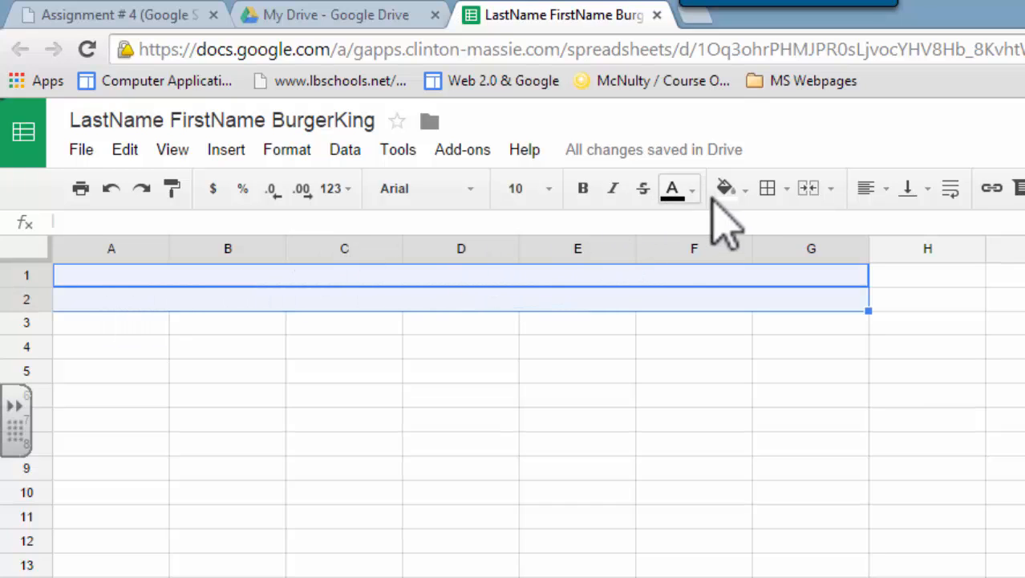
left_click(725, 188)
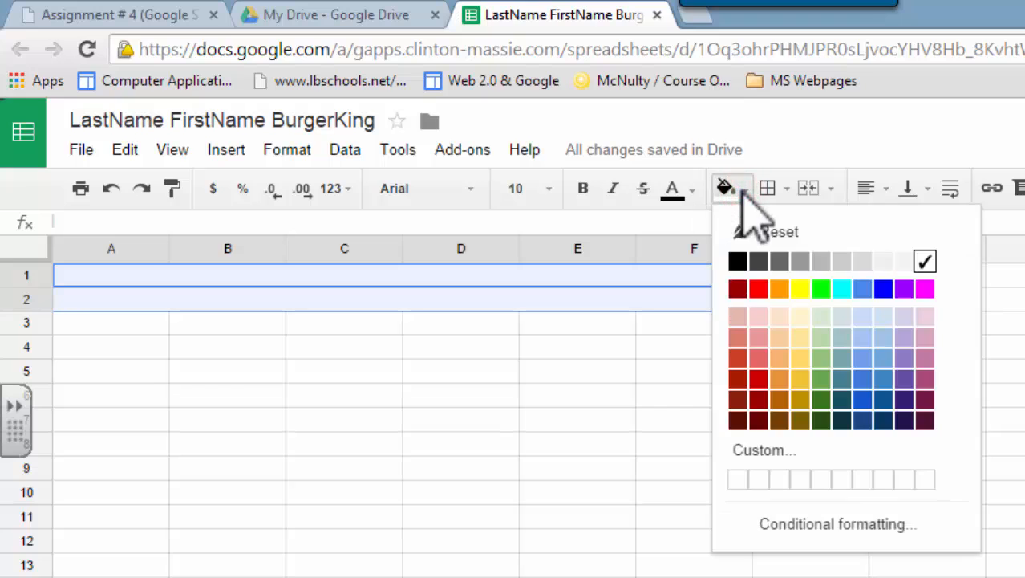
left_click(801, 289)
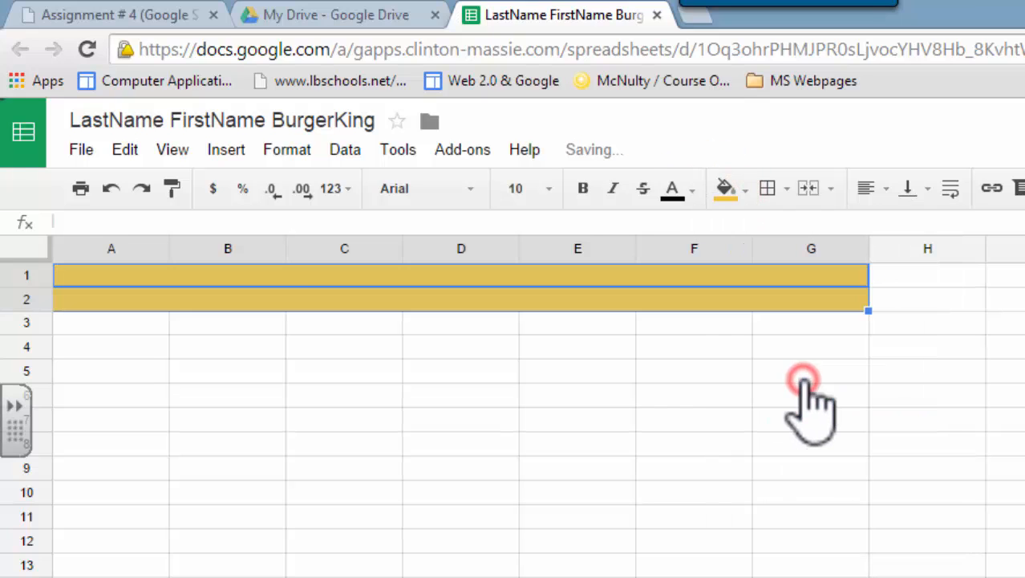
mouse_move(273, 302)
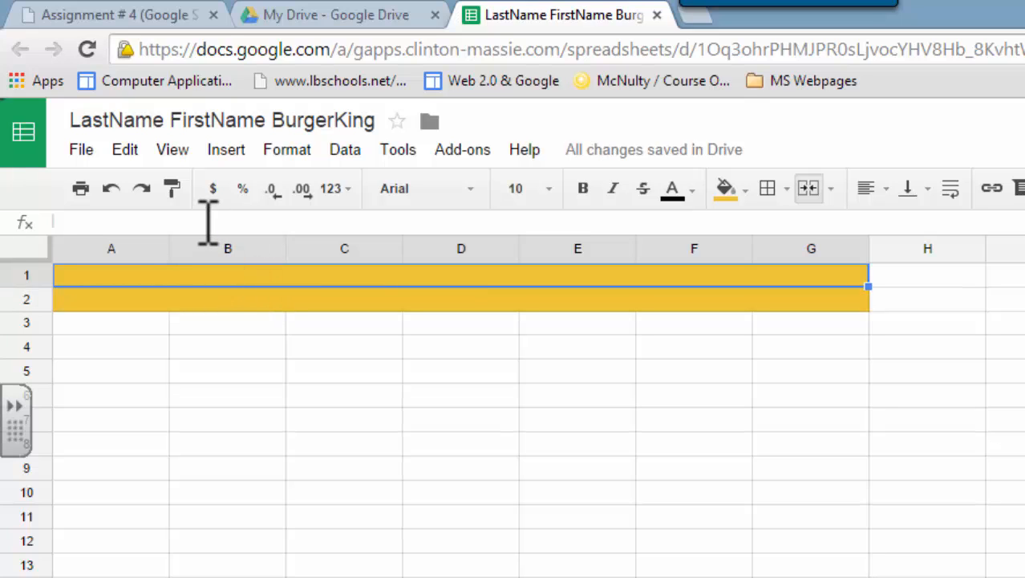
Enter 'Burger King Lebanon, OH' in the merged row 1 header
type("B")
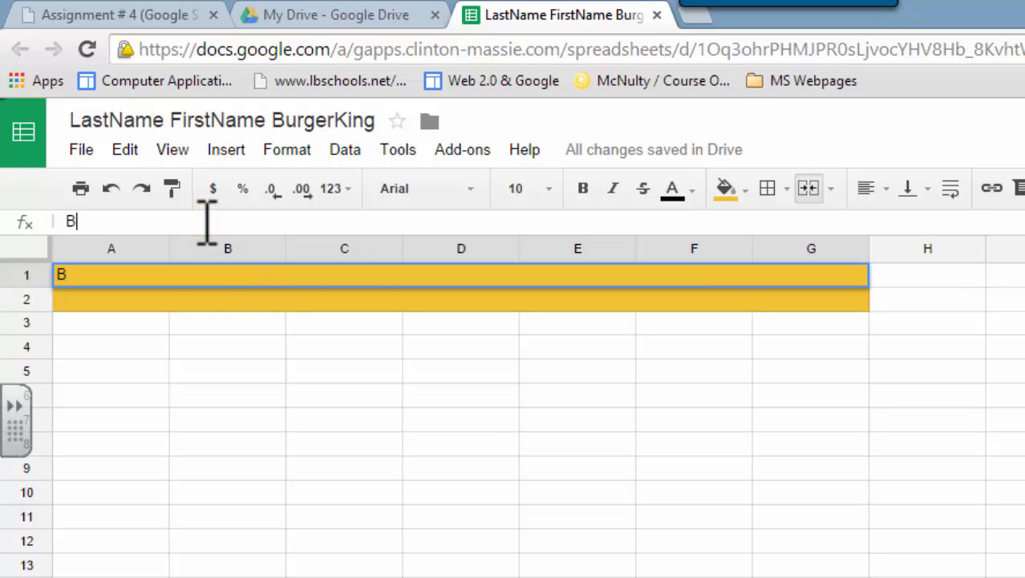
type("urger King")
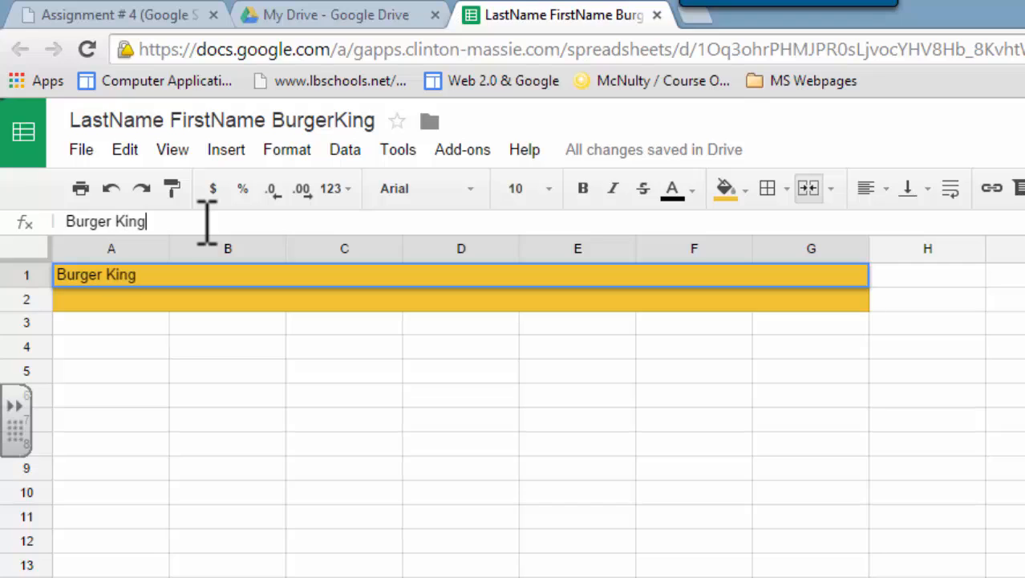
type("Lebano")
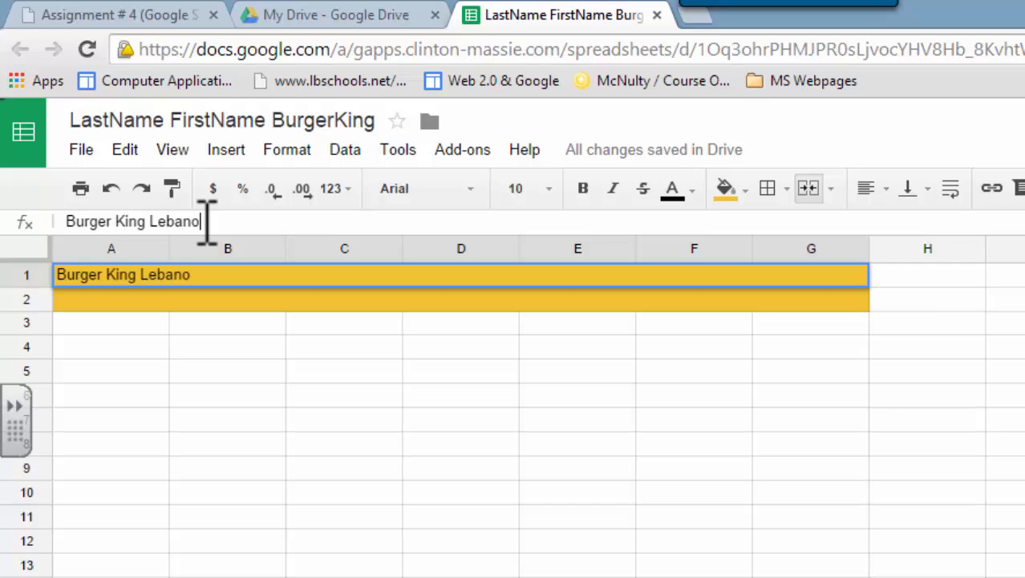
type("n, OH")
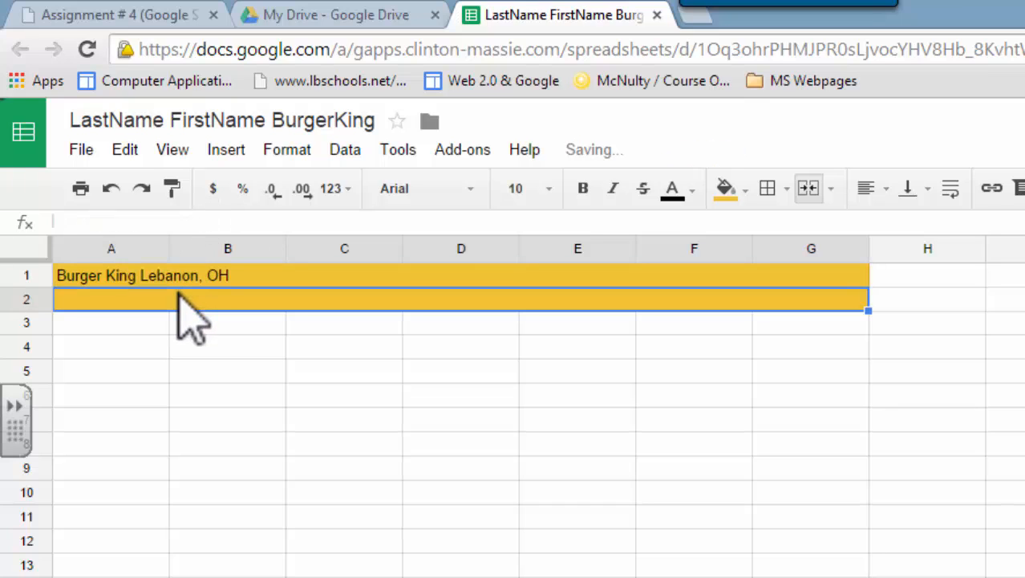
Enter 'Payroll October 2014' in row 2 and select both header rows
type("Pa")
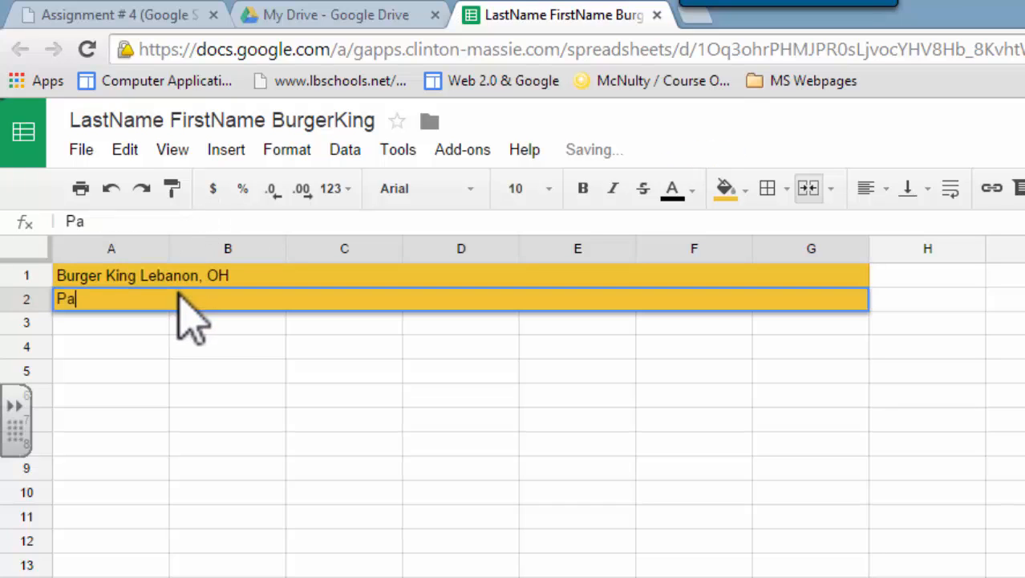
type("yroll")
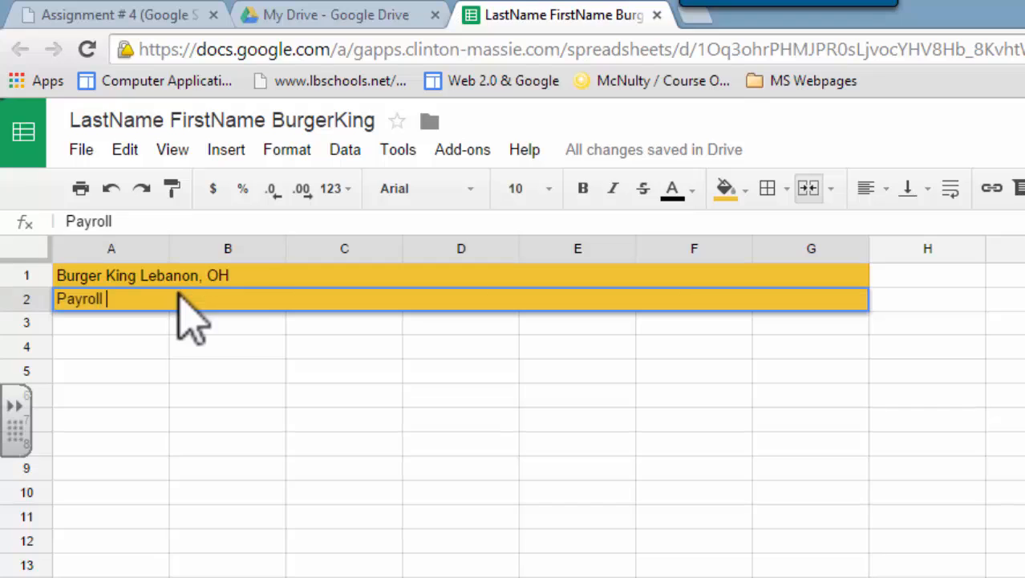
type("October")
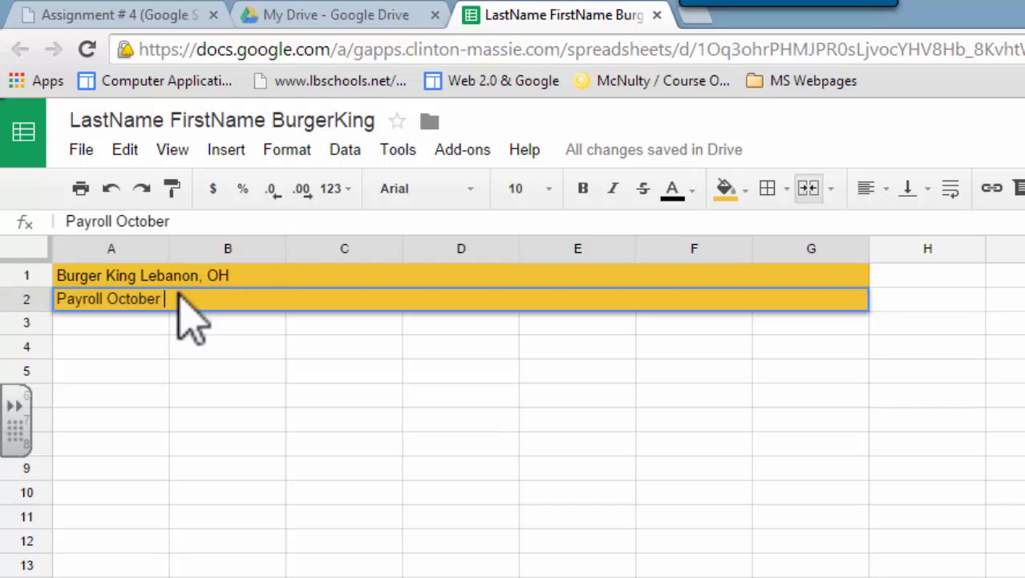
type("201")
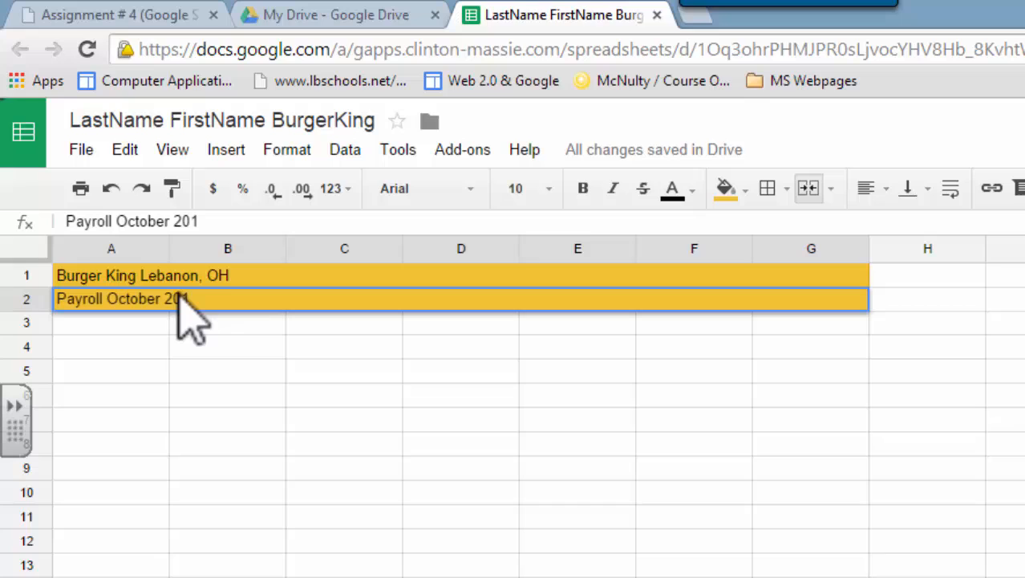
type("4")
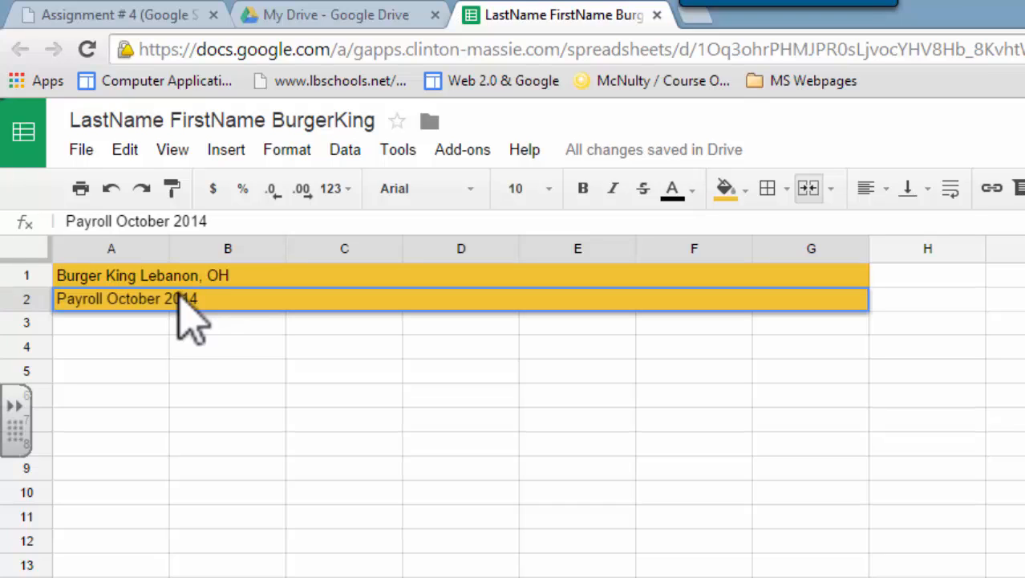
left_click(112, 274)
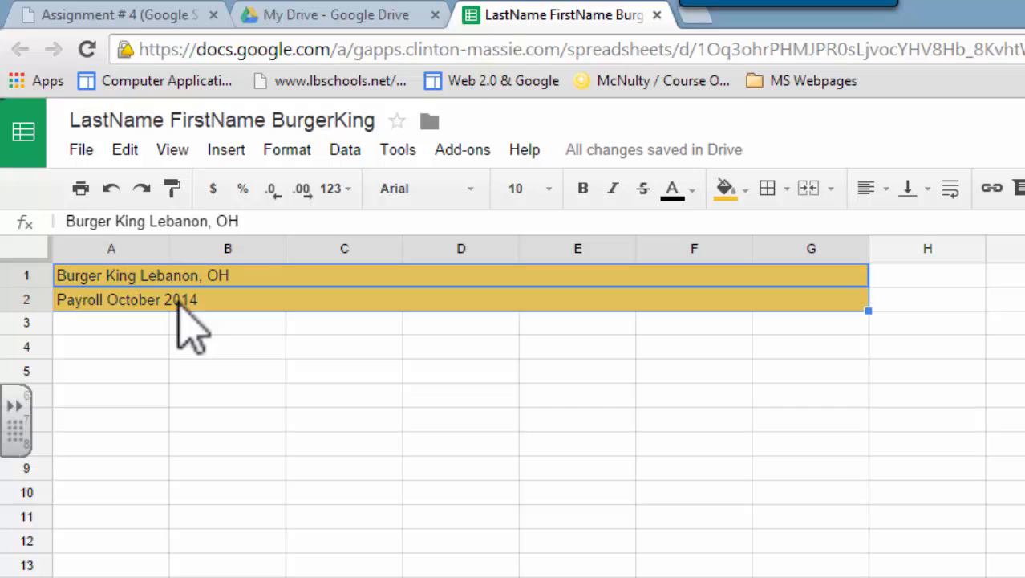
mouse_move(680, 188)
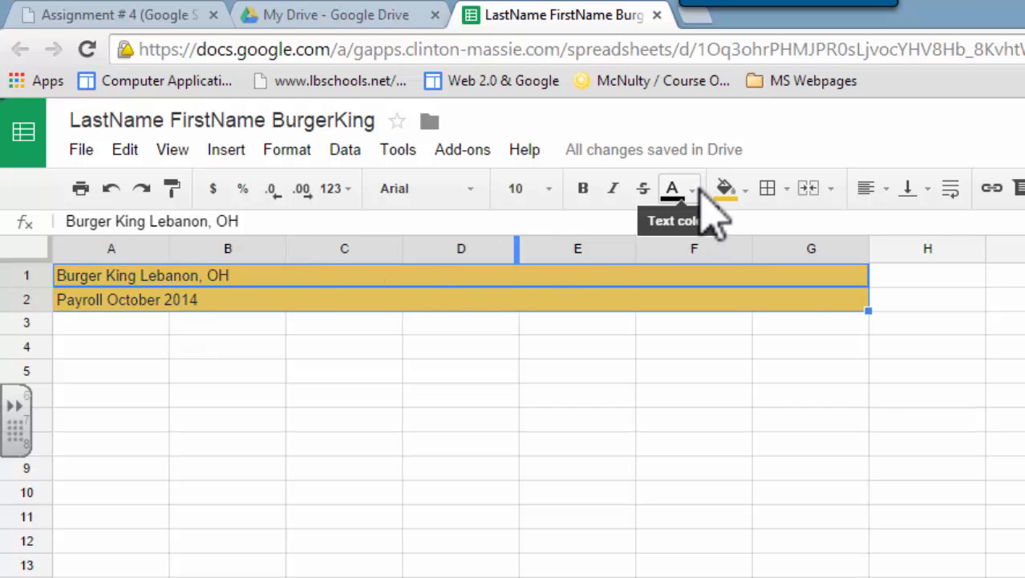
Colour the text of both header rows blue
left_click(672, 188)
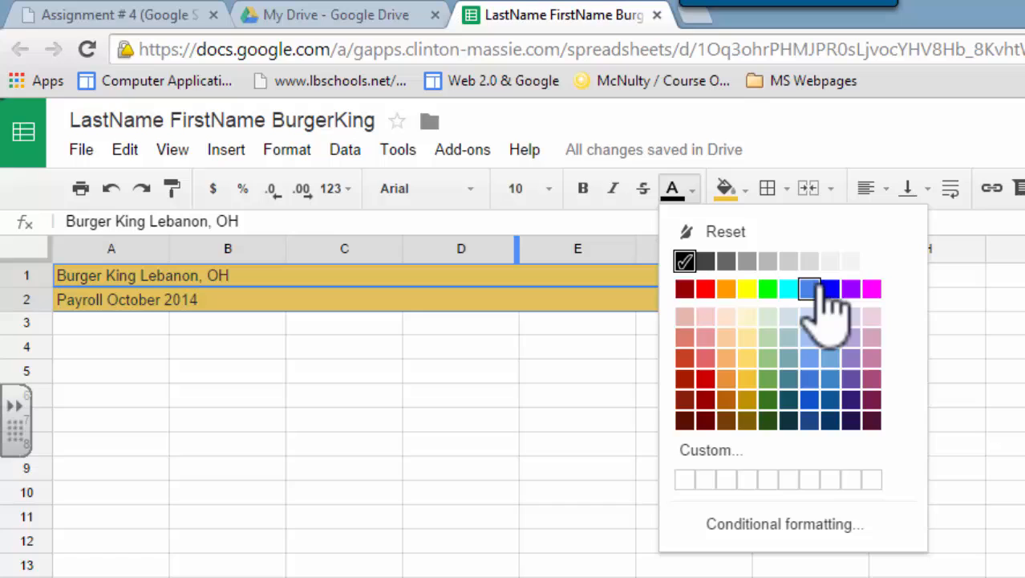
left_click(830, 289)
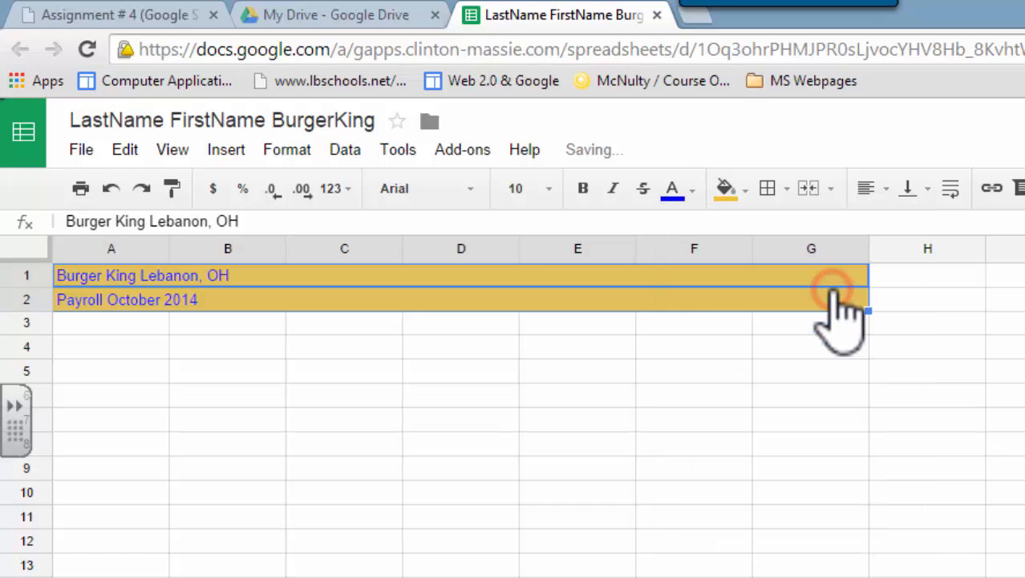
mouse_move(866, 233)
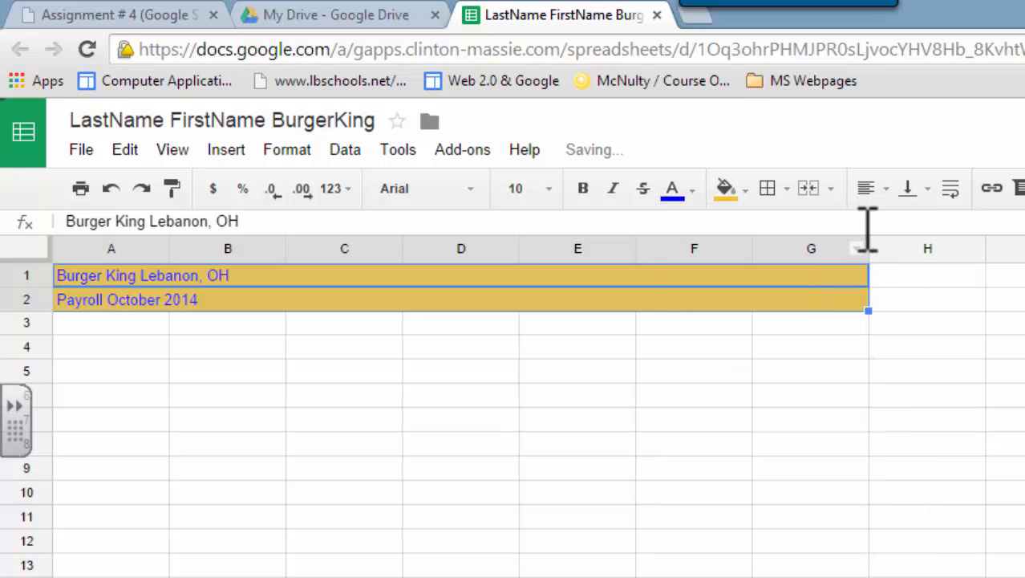
Center both header titles horizontally and make them bold
left_click(866, 188)
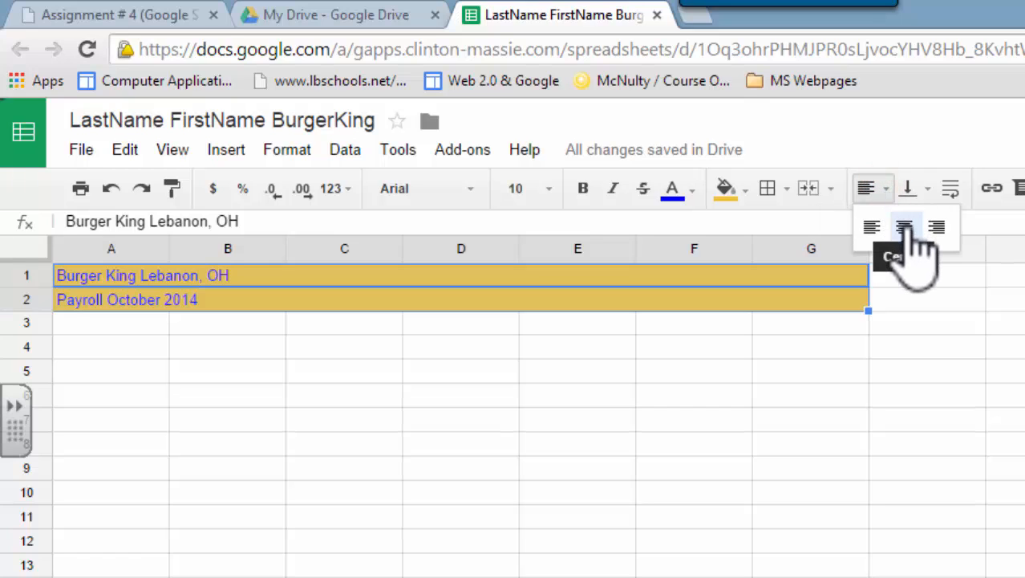
left_click(905, 228)
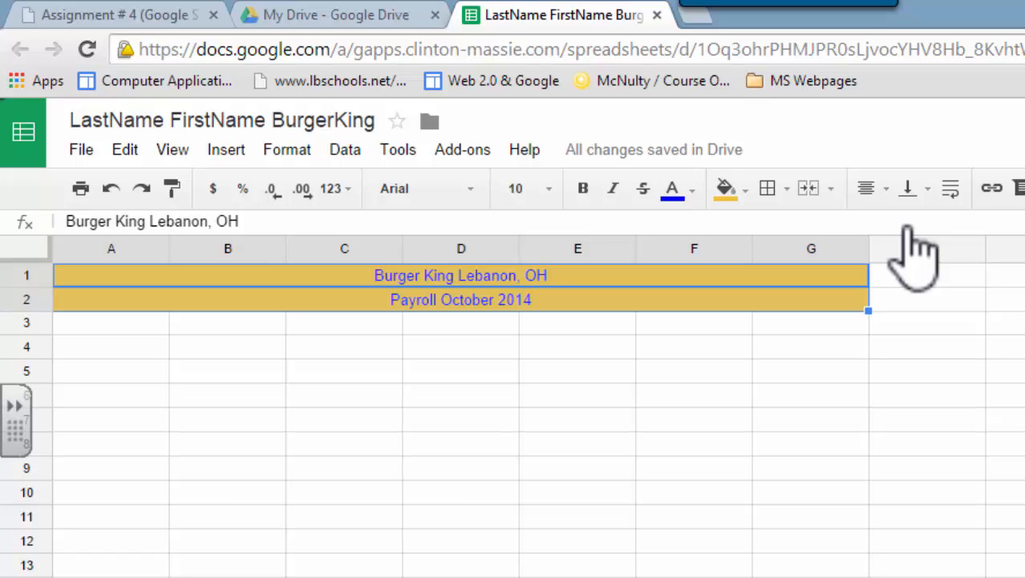
mouse_move(794, 233)
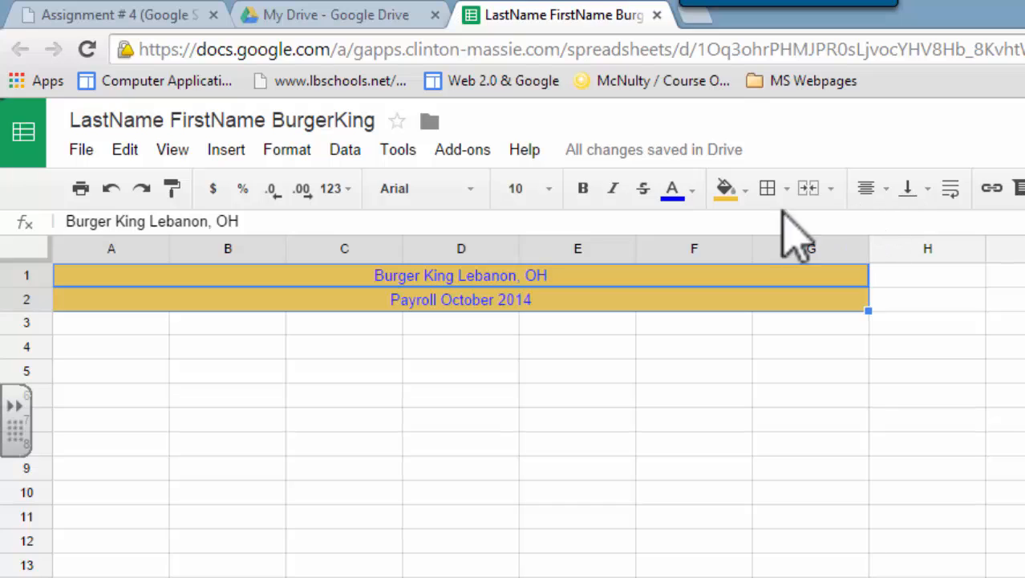
left_click(583, 188)
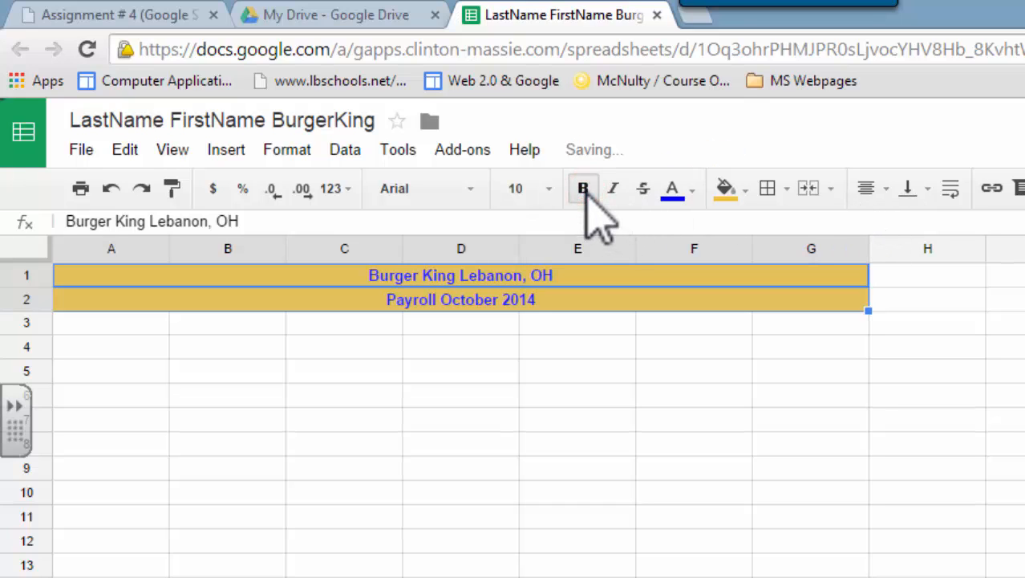
mouse_move(909, 188)
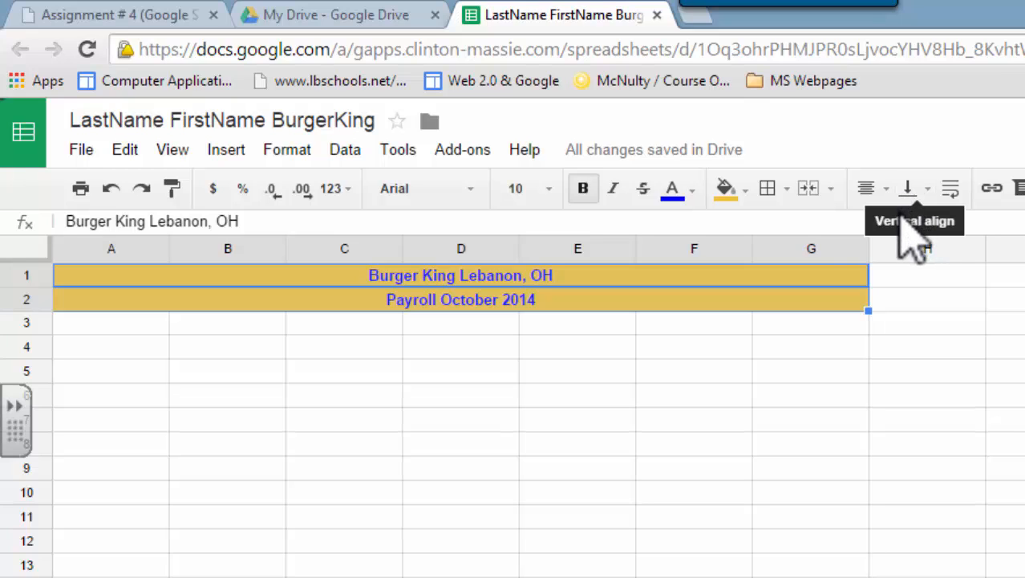
Add a bottom border beneath the two header rows
left_click(767, 188)
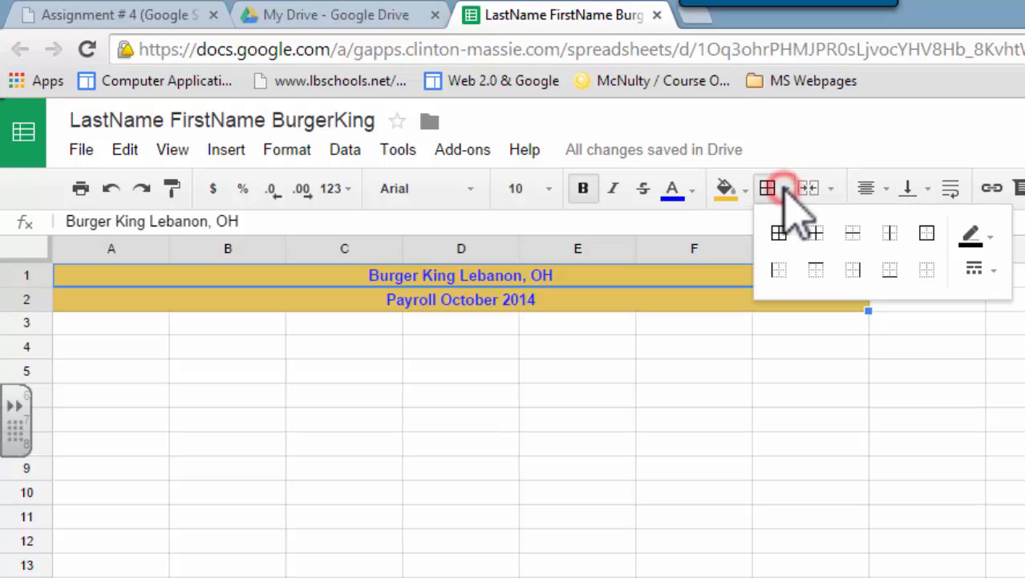
mouse_move(889, 269)
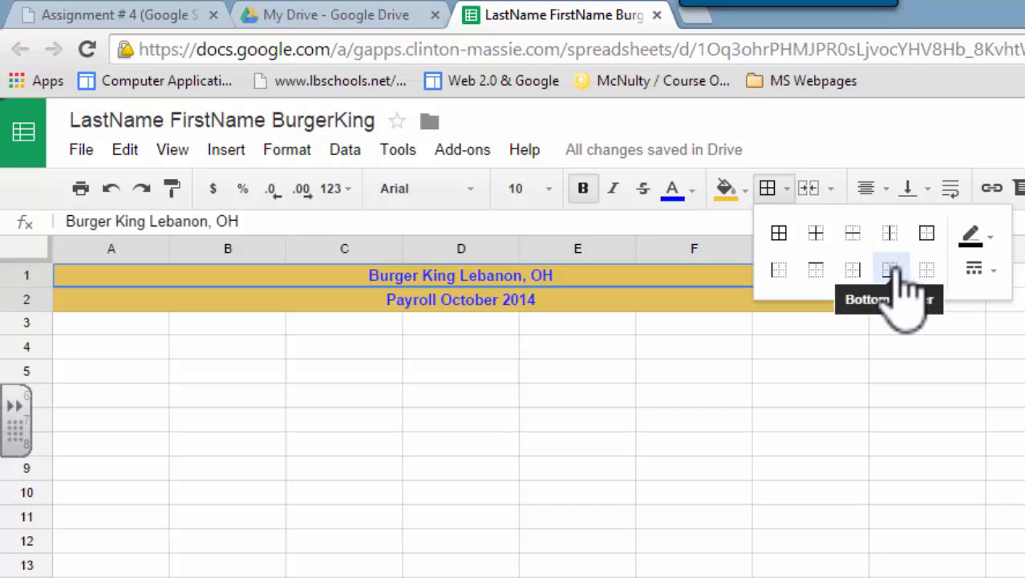
left_click(892, 269)
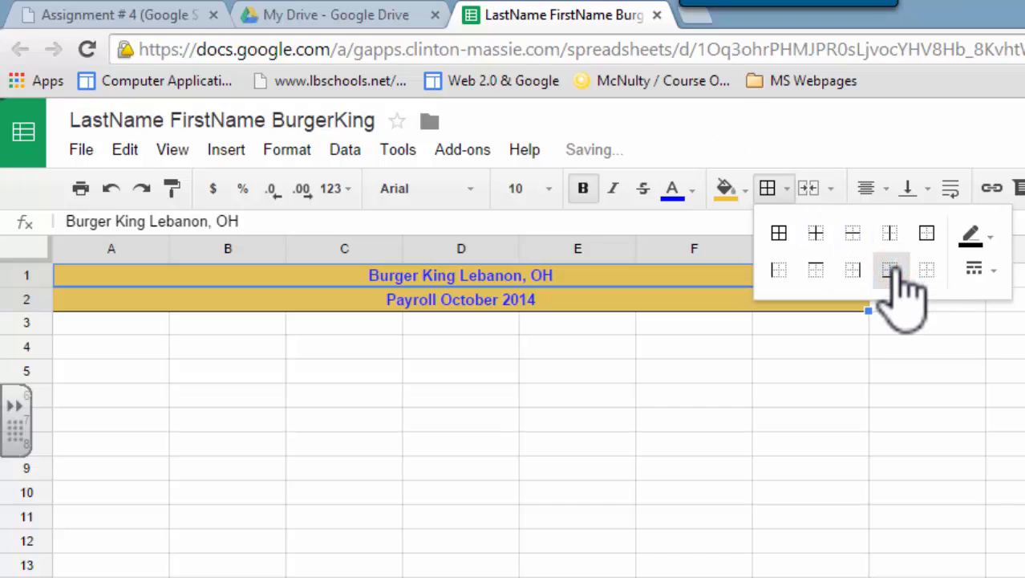
mouse_move(533, 329)
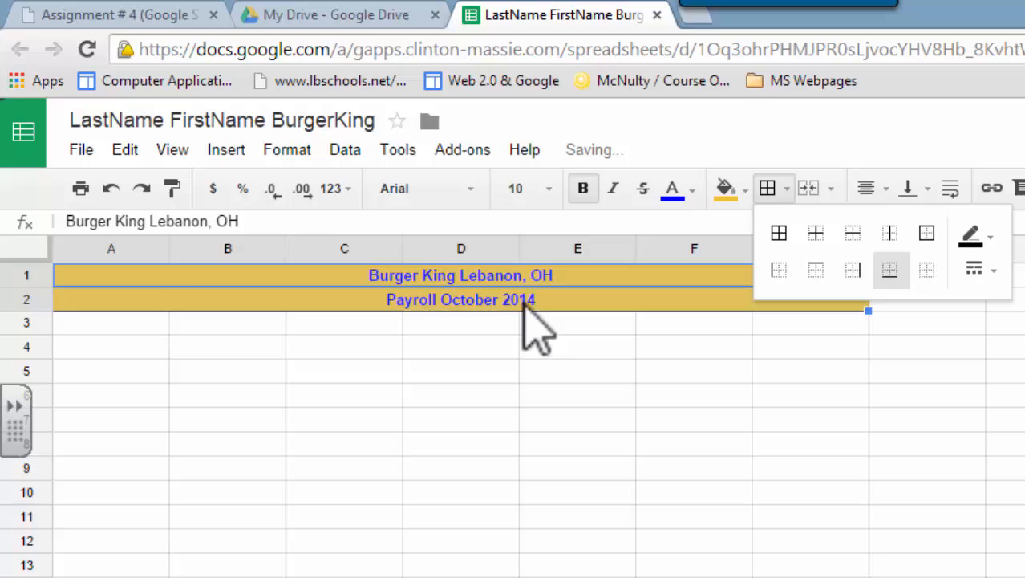
mouse_move(165, 353)
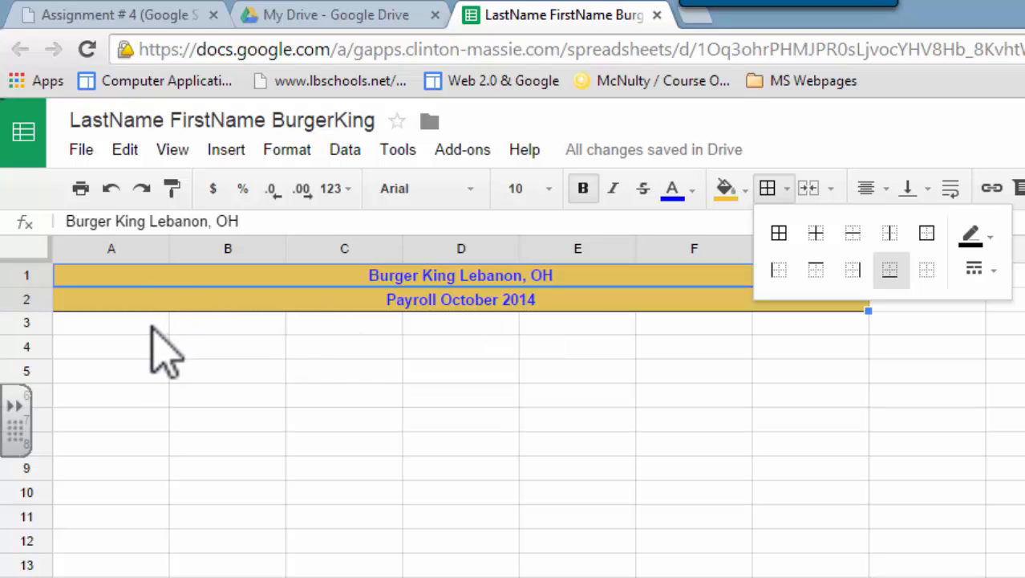